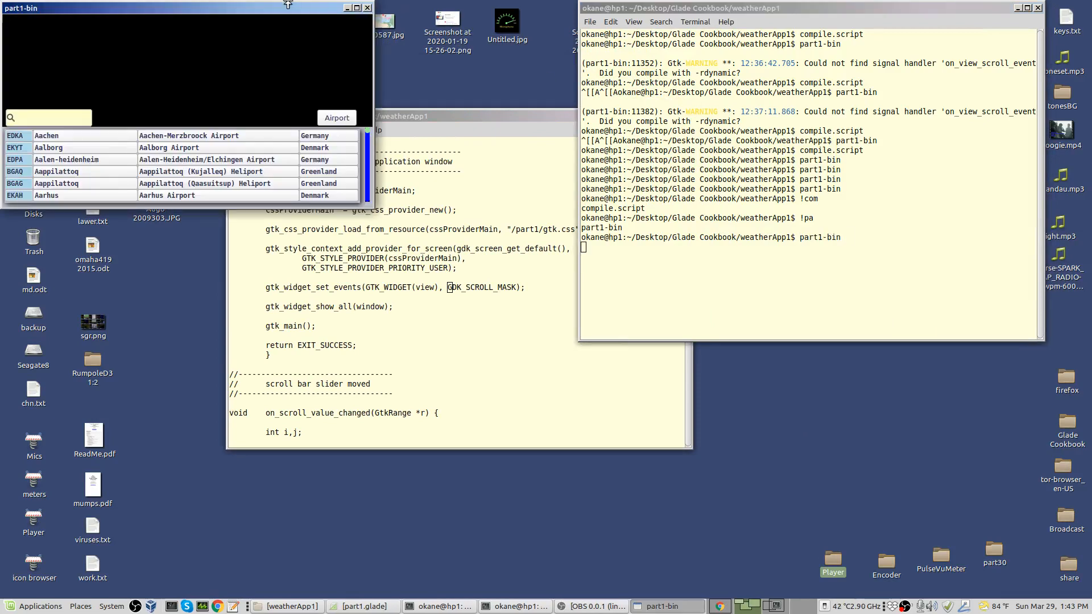
Scroll the airport list with the mouse wheel from Aachen to Agadez, then close part1-bin
drag(183, 8, 635, 148)
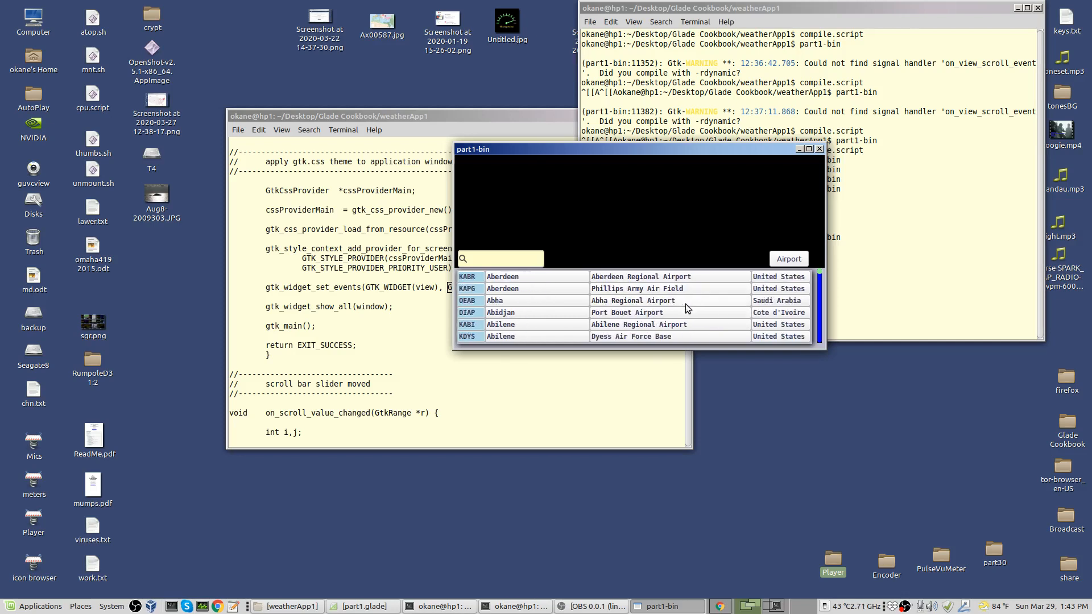
scroll(down, 3)
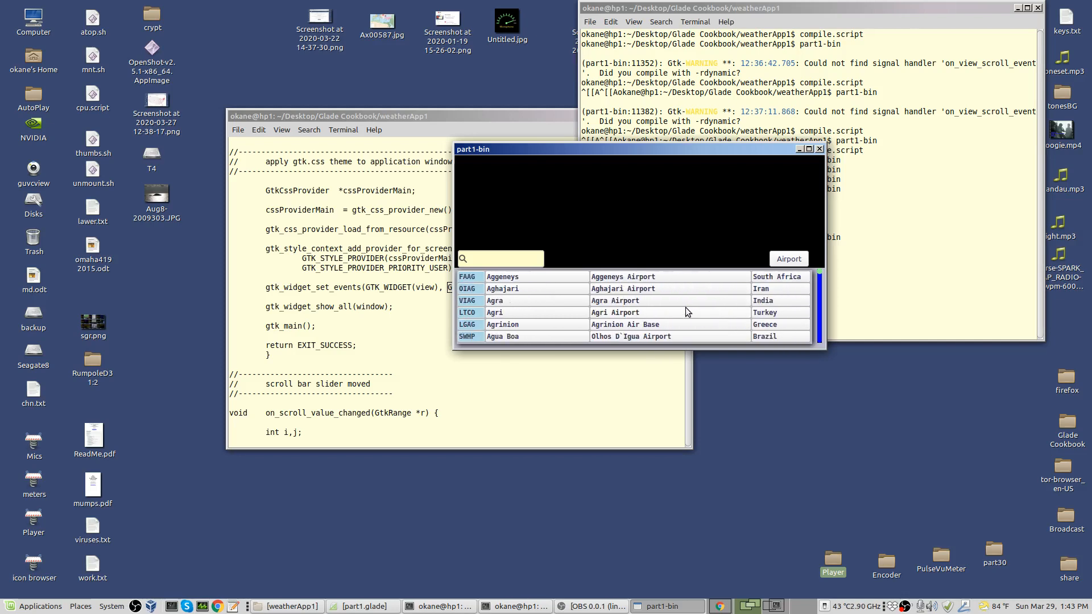
scroll(down, 3)
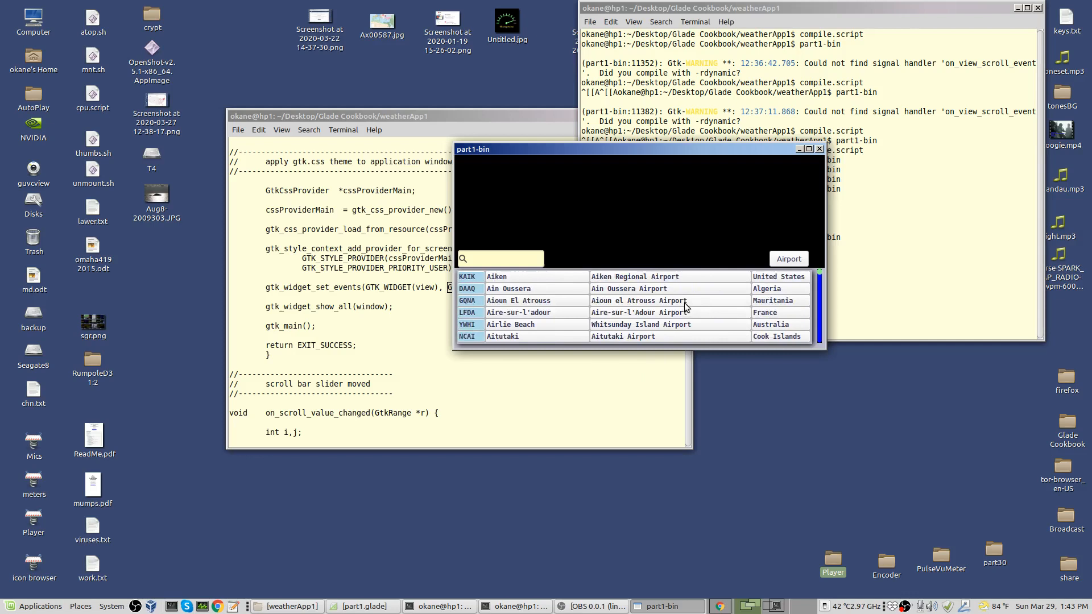
scroll(down, 3)
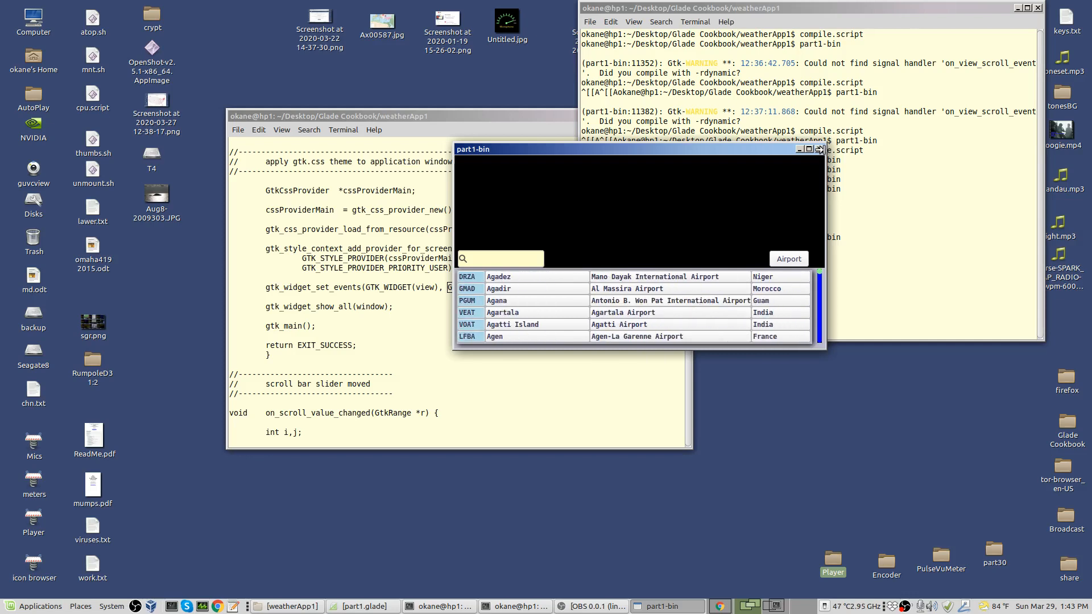
click(819, 149)
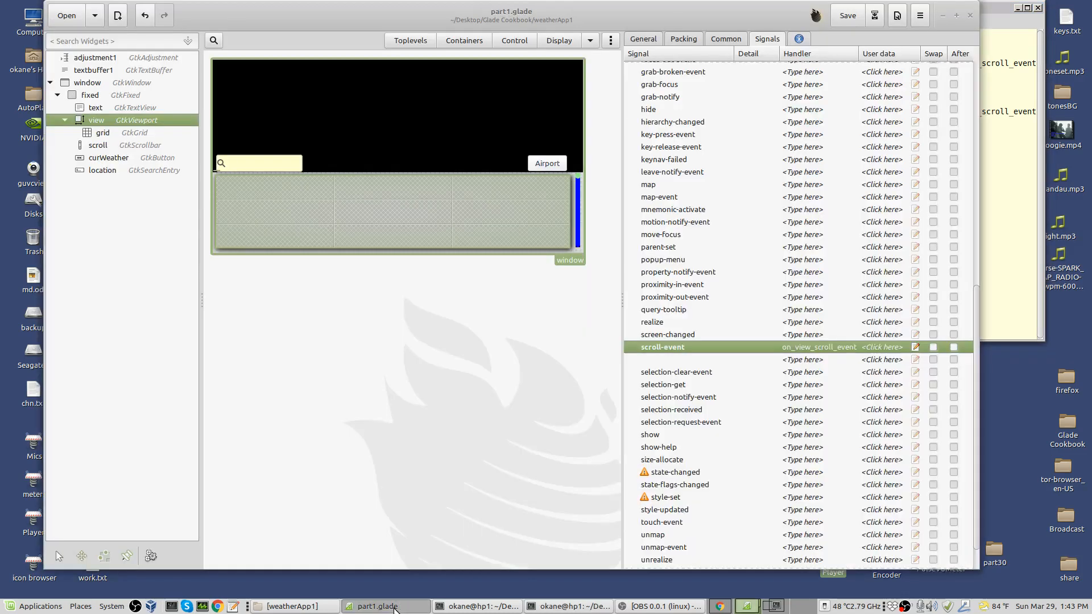
mouse_move(605, 282)
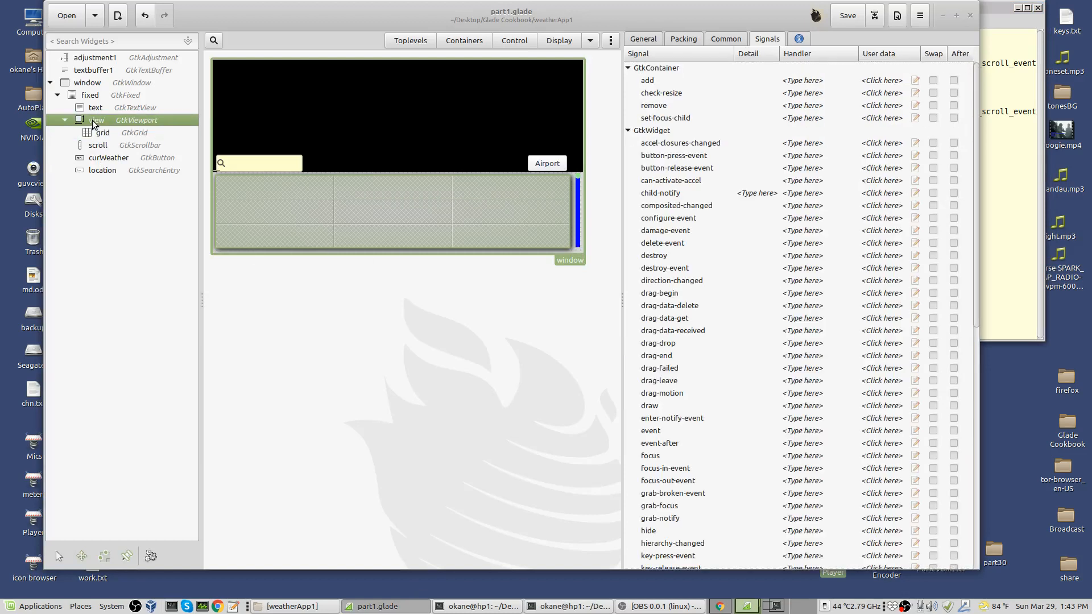
click(643, 39)
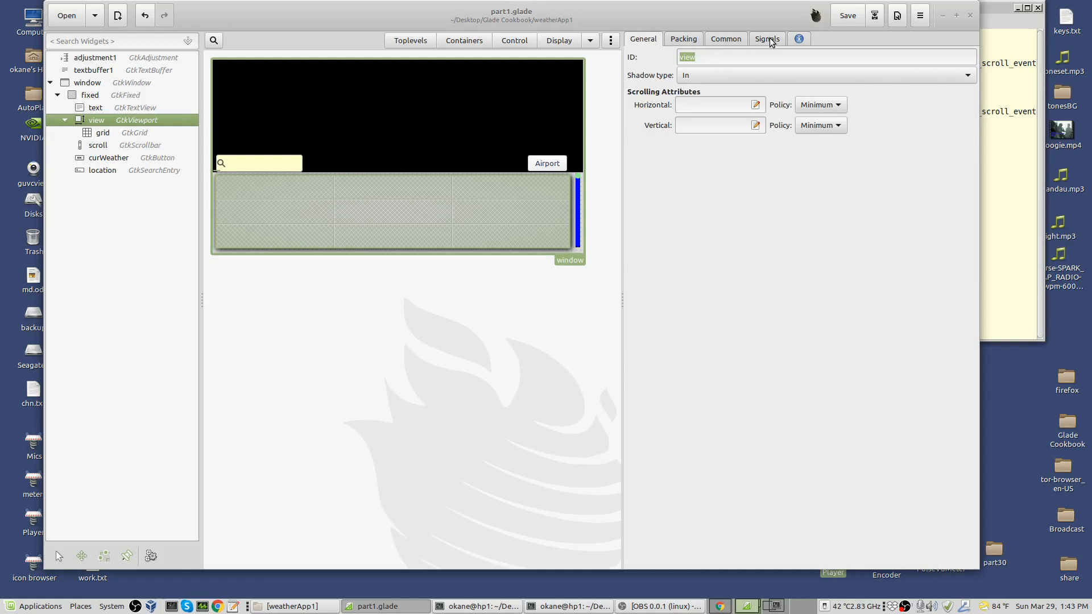
click(767, 39)
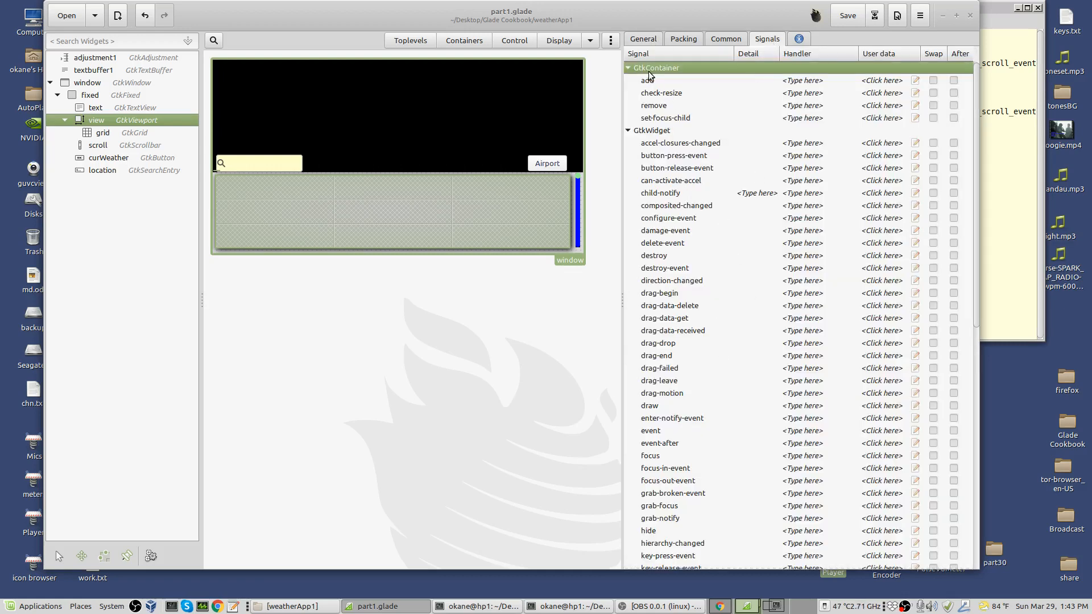
mouse_move(728, 366)
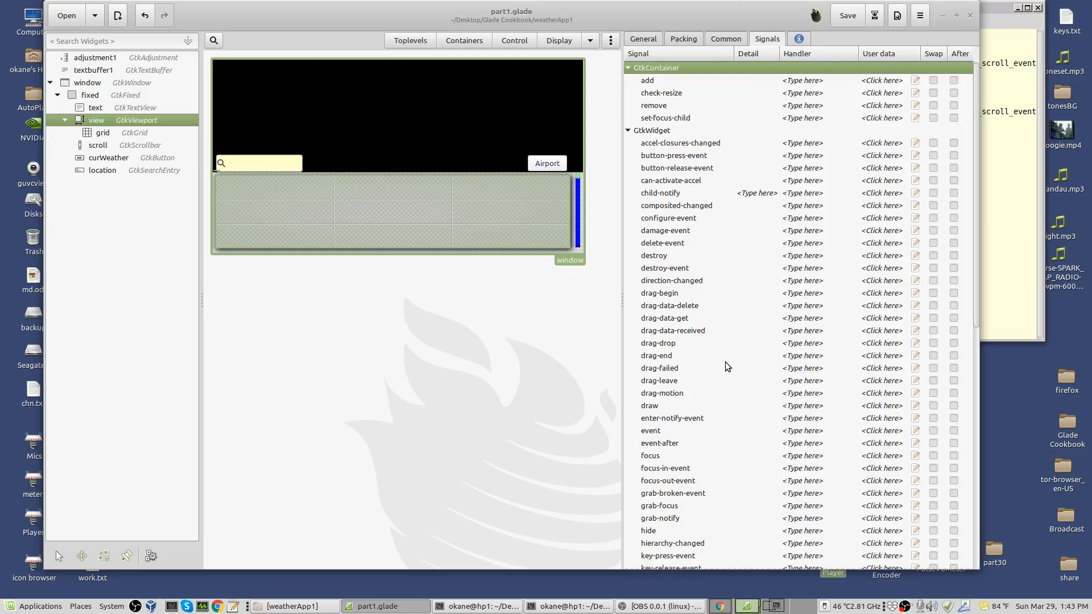
scroll(down, 3)
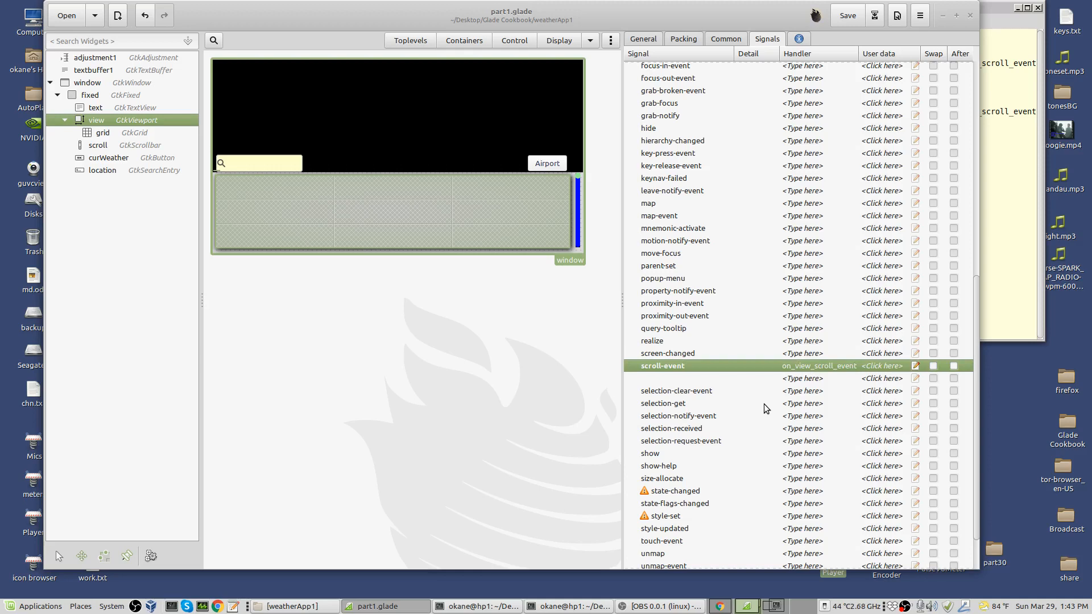
mouse_move(910, 35)
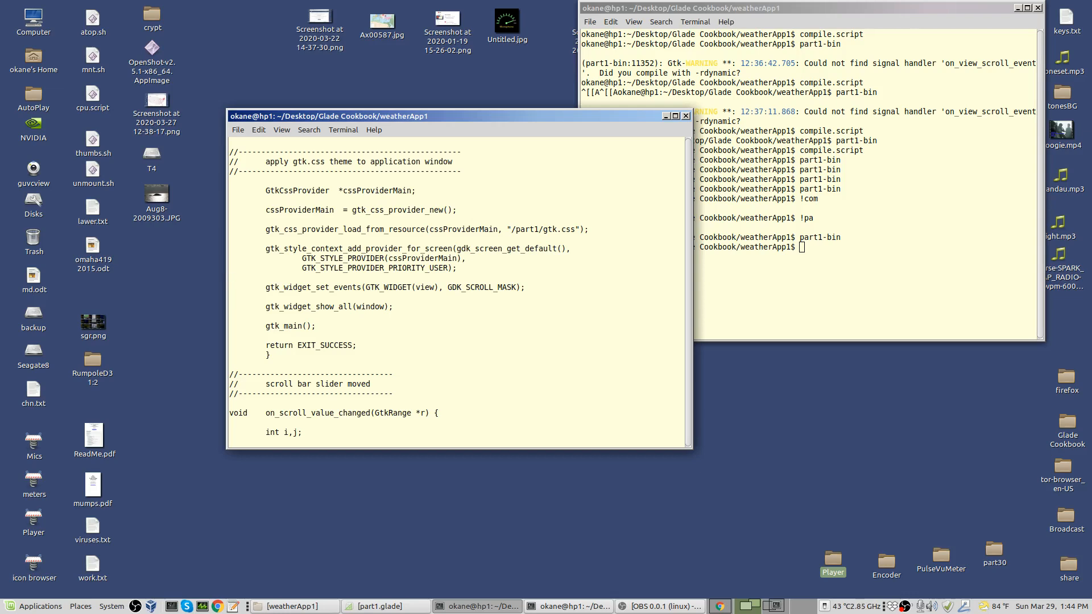
Focus the editor showing gtk_widget_set_events(GTK_WIDGET(view), GDK_SCROLL_MASK) in main
click(233, 278)
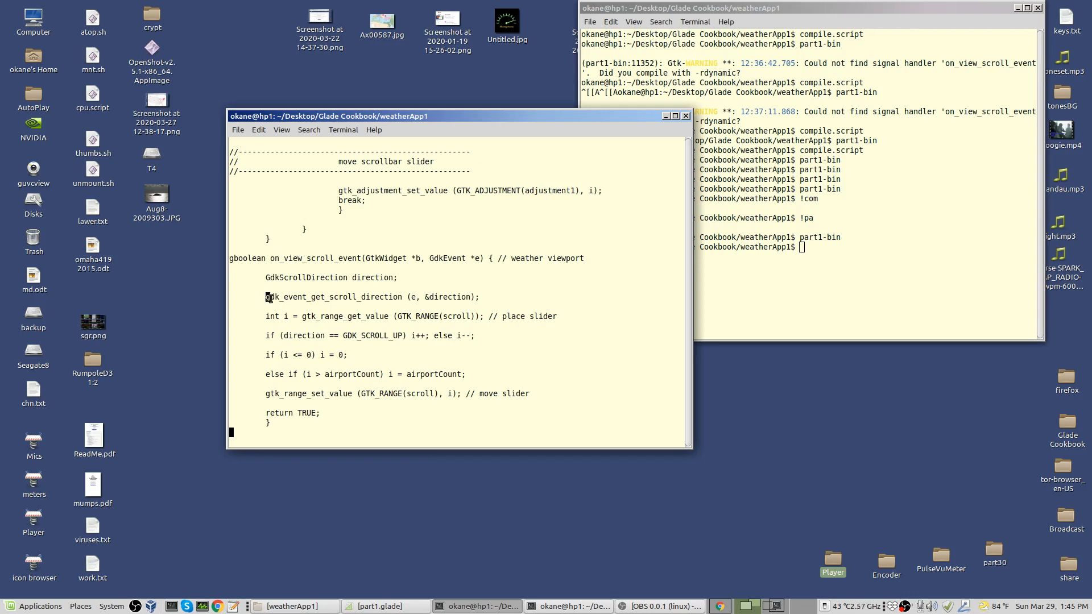
Highlight the gdk_event_get_scroll_direction call and its event argument e in on_view_scroll_event
double_click(334, 297)
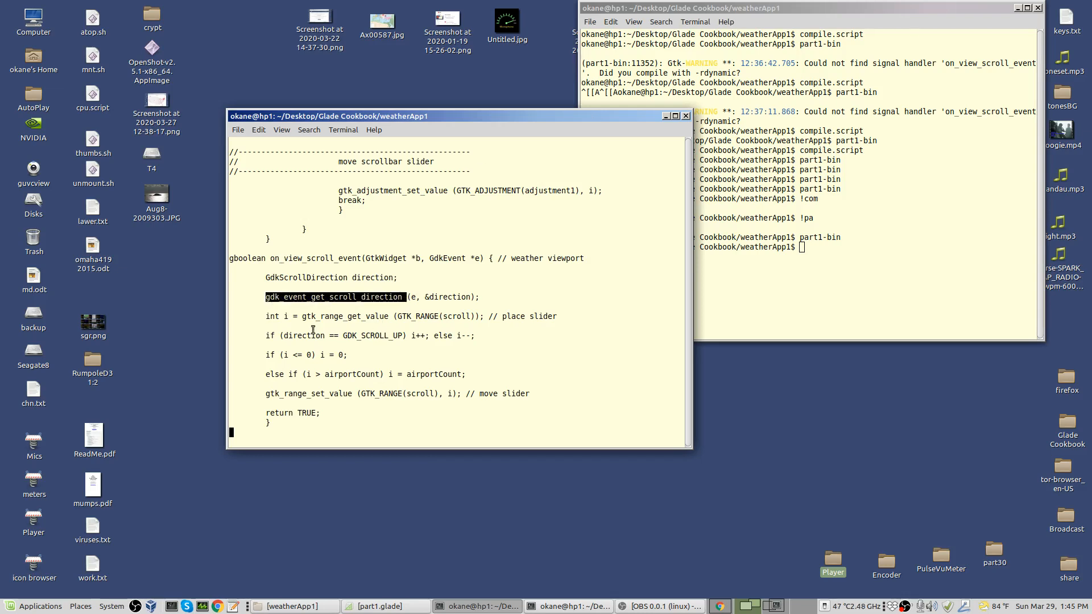
click(426, 306)
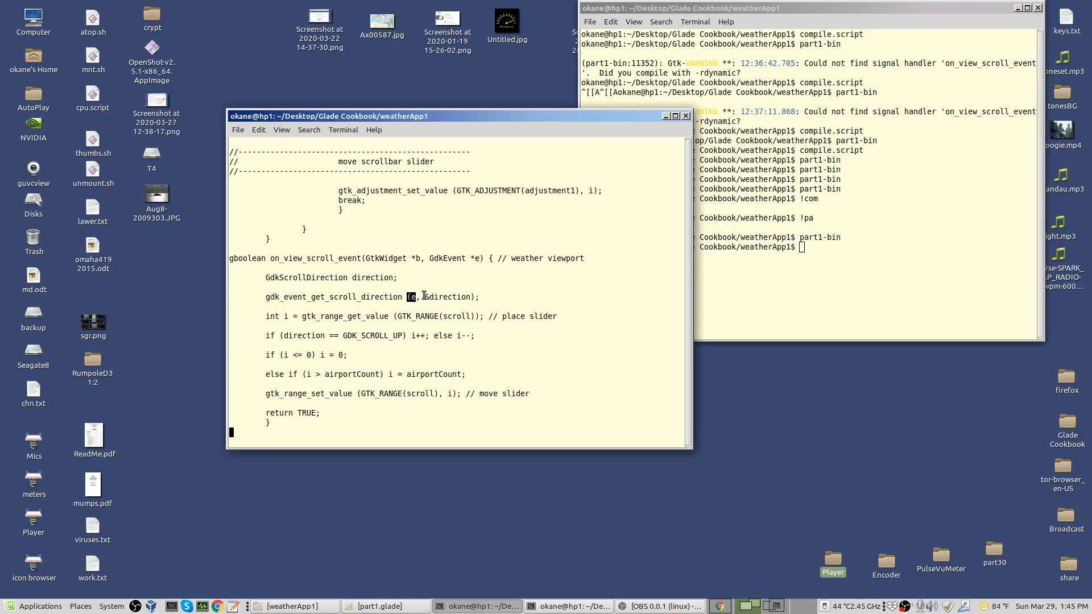
double_click(447, 297)
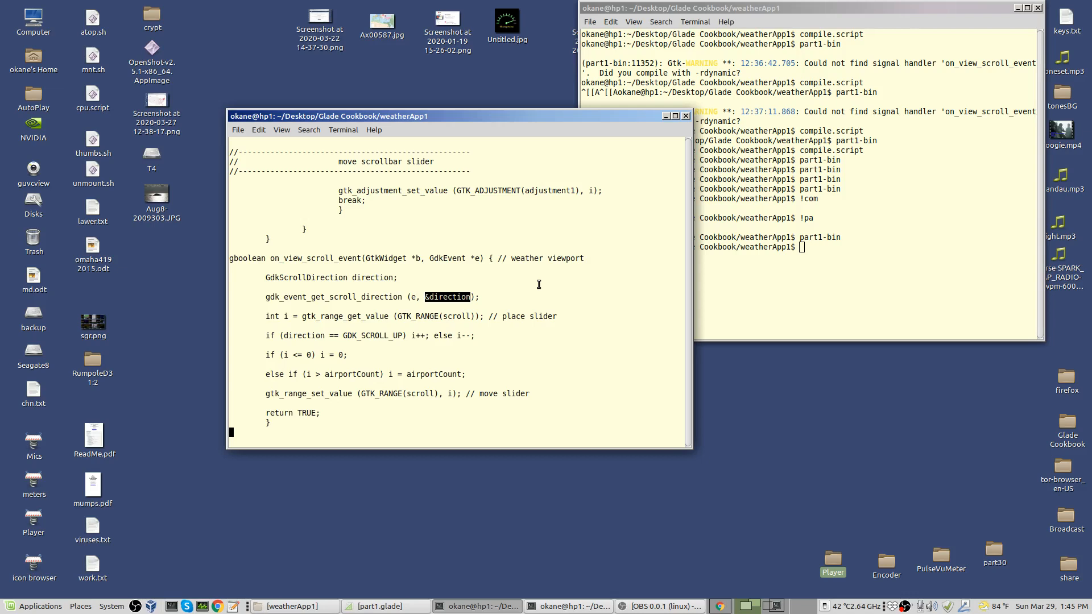
mouse_move(277, 282)
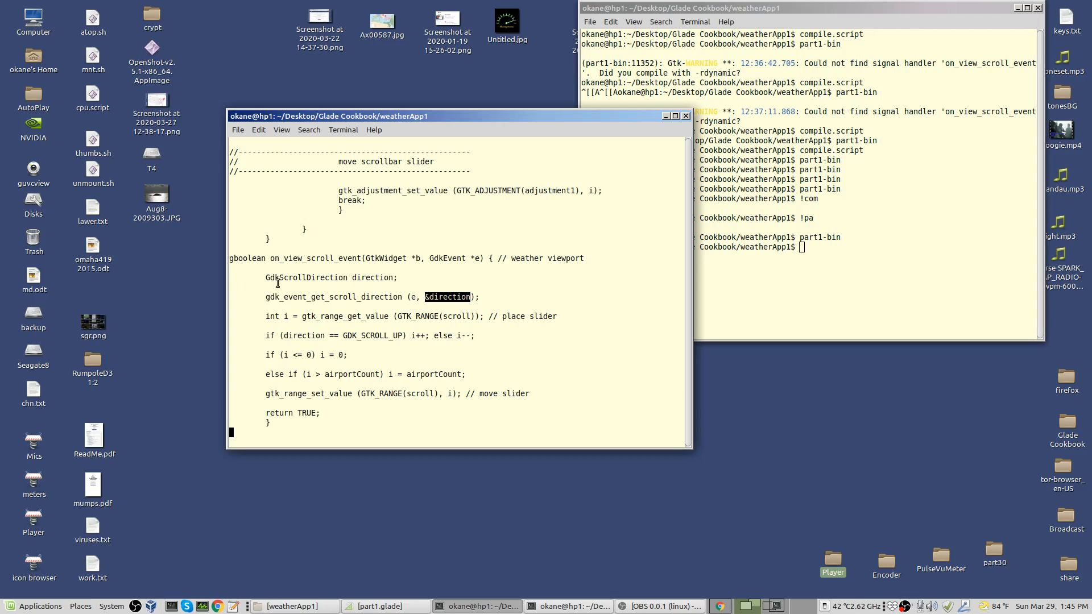
click(401, 305)
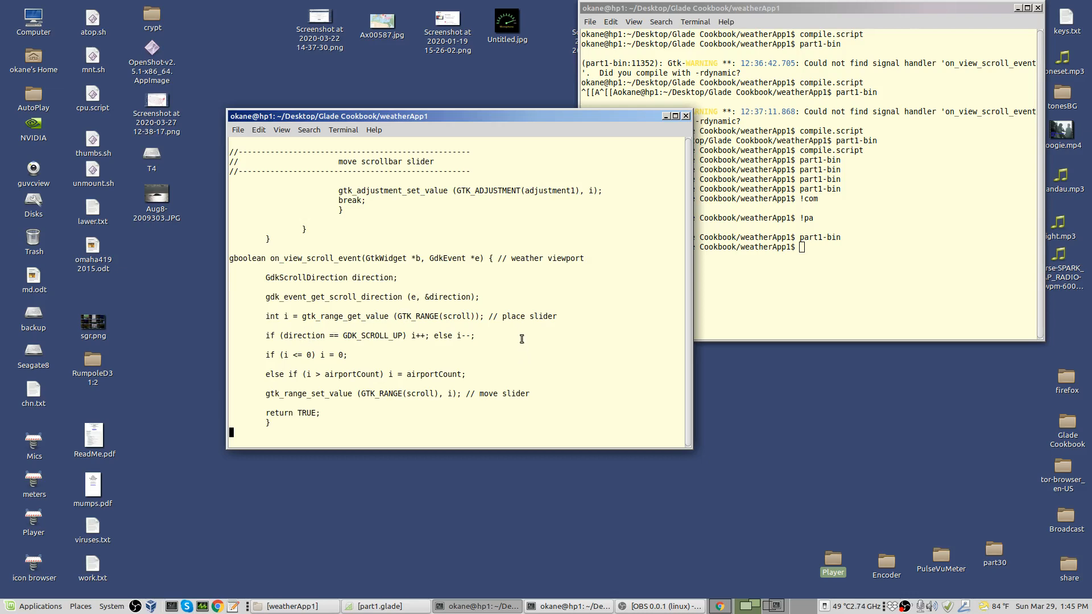
mouse_move(274, 330)
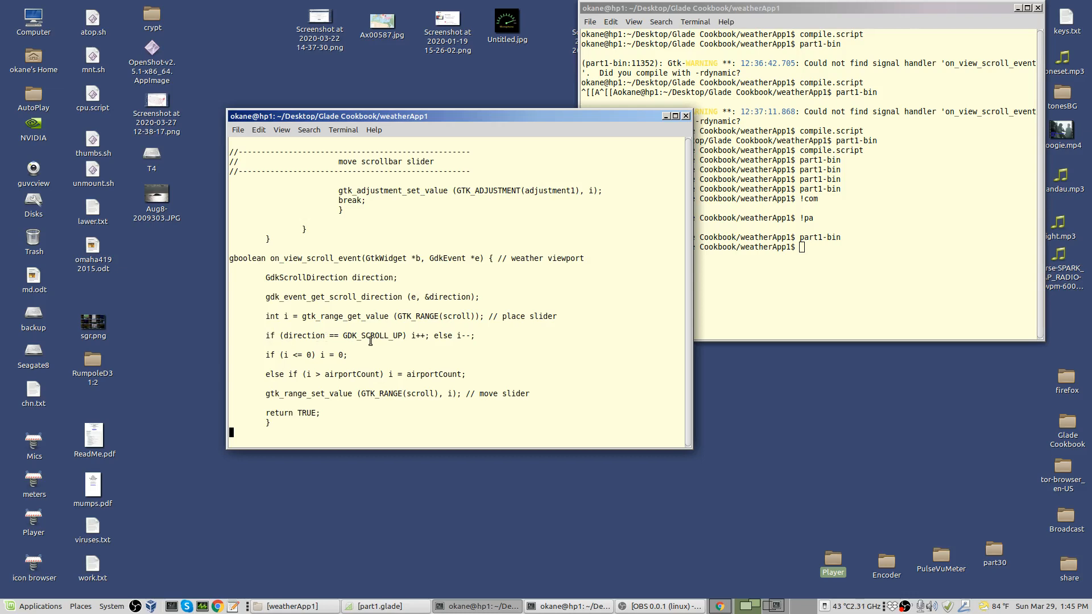
mouse_move(425, 347)
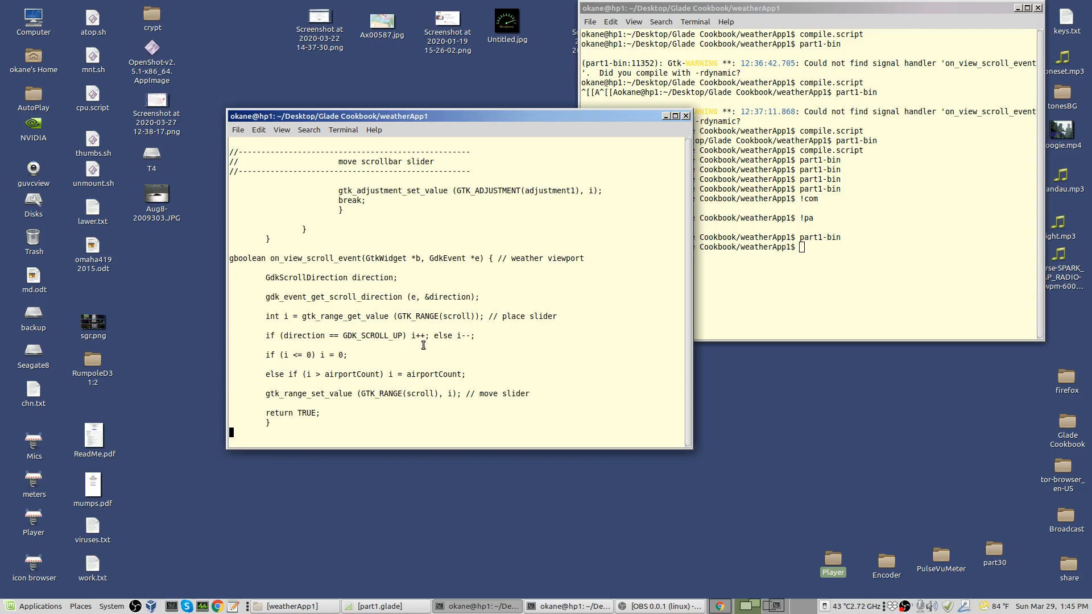
mouse_move(383, 316)
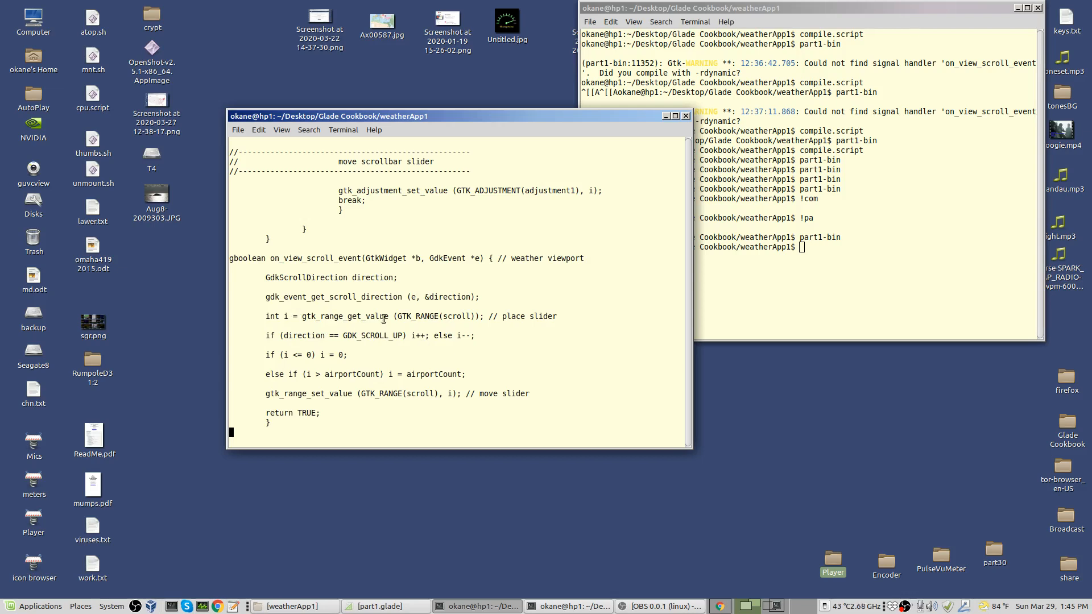
mouse_move(443, 318)
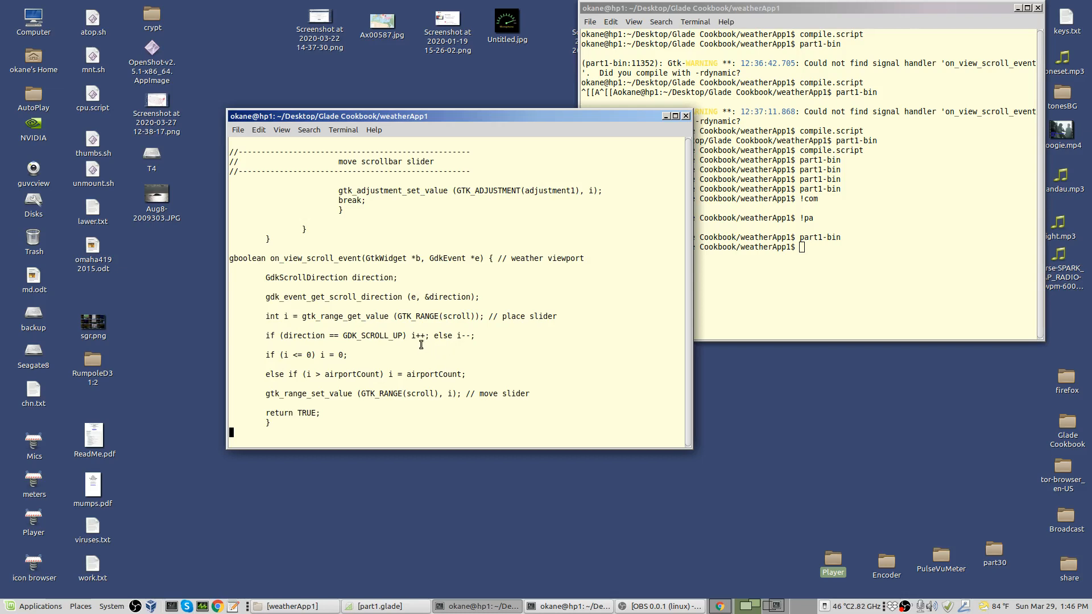
mouse_move(461, 343)
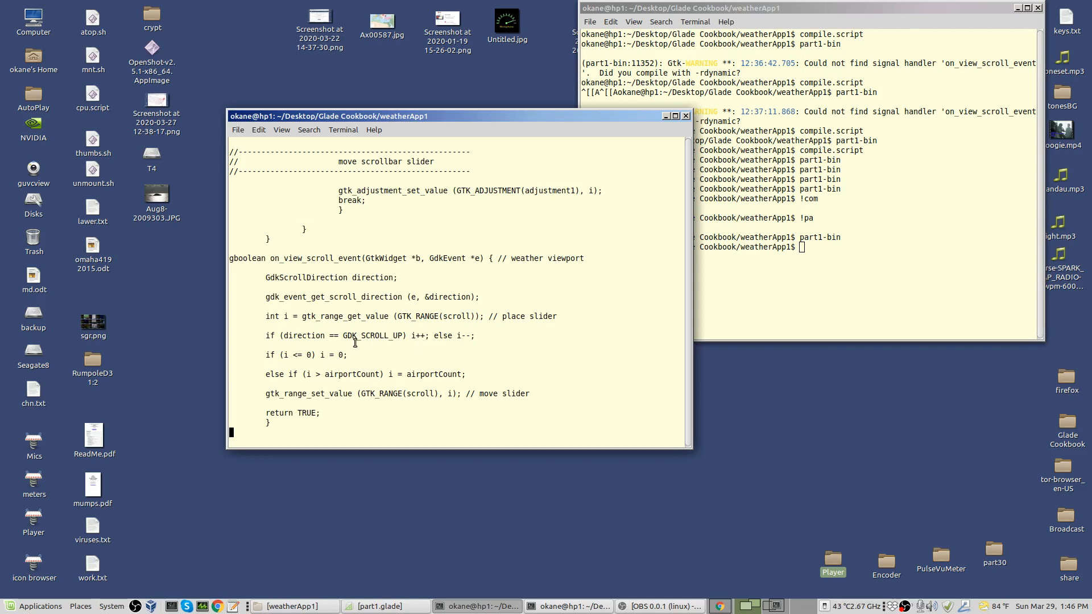
mouse_move(362, 343)
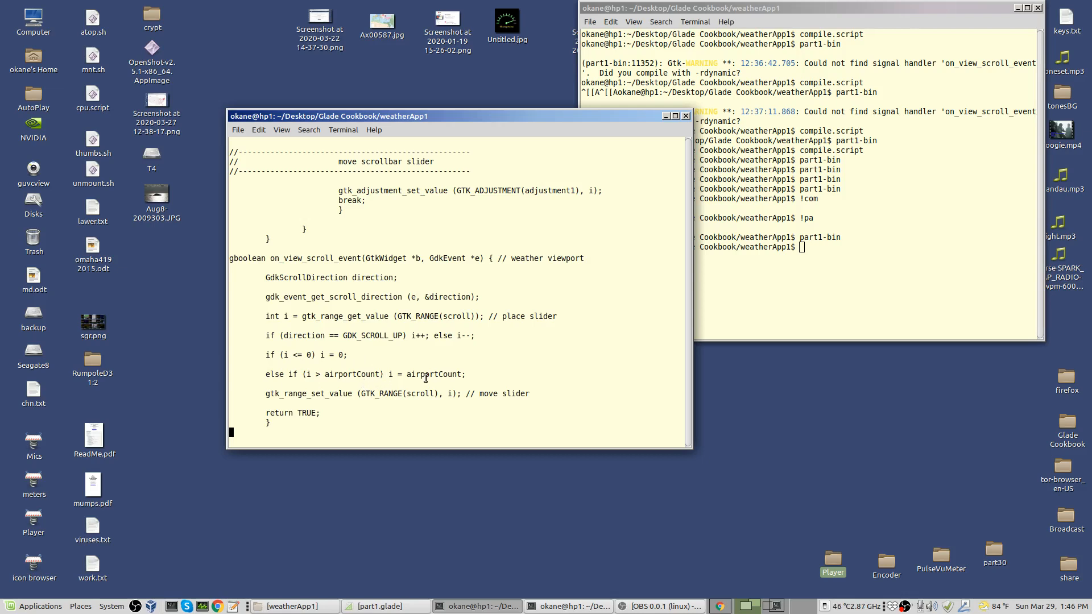
mouse_move(419, 375)
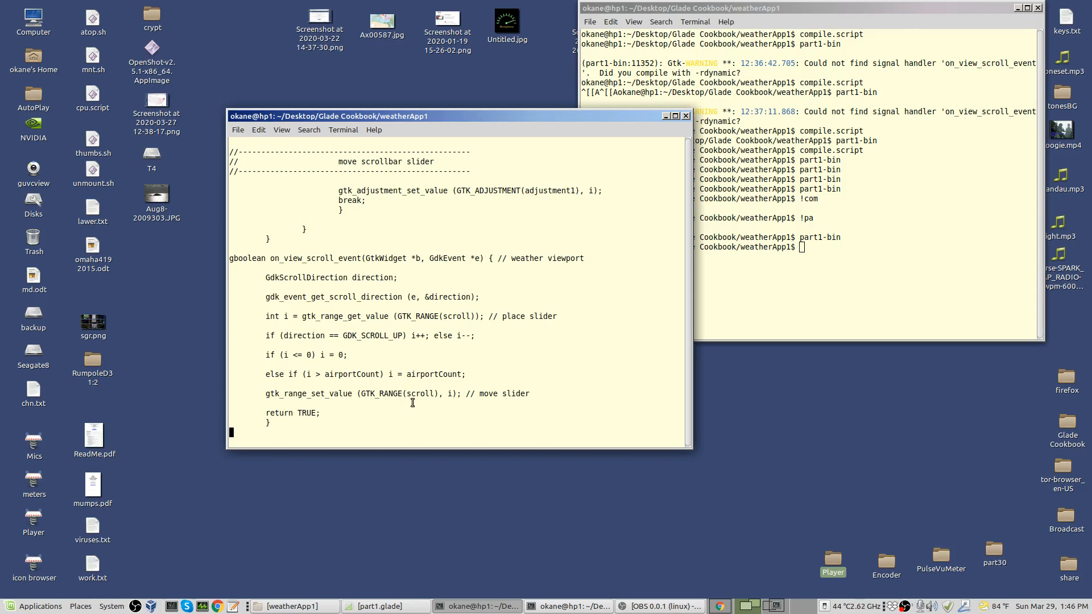
mouse_move(417, 400)
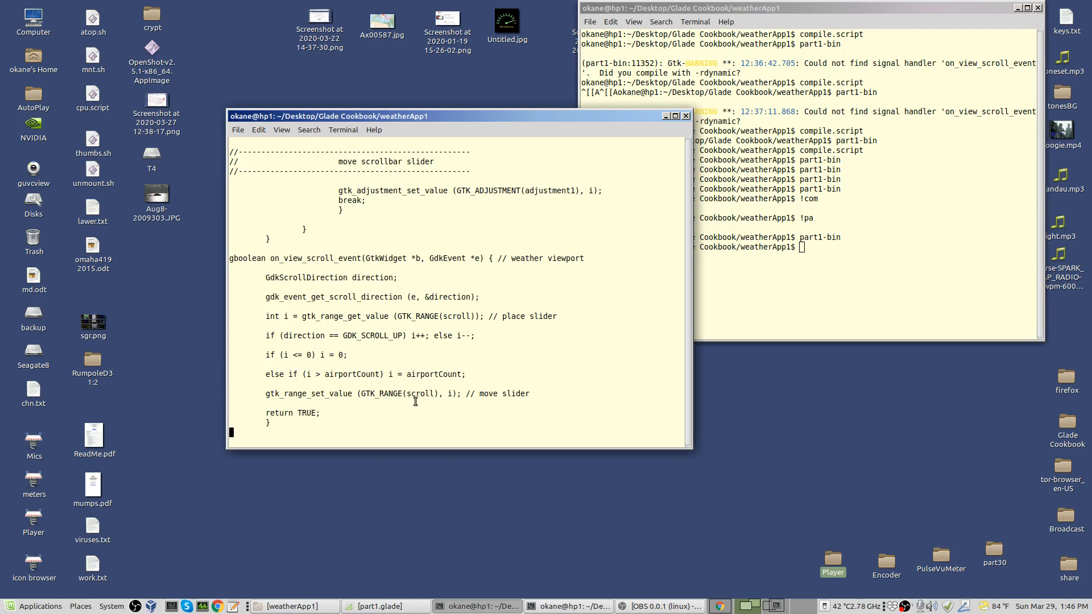
mouse_move(451, 405)
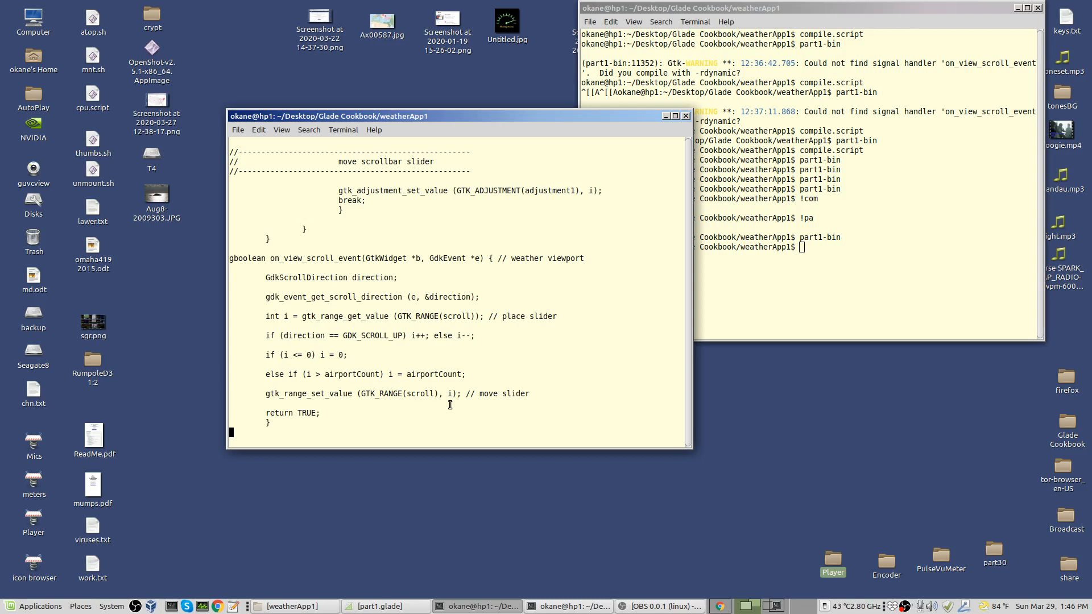
mouse_move(448, 404)
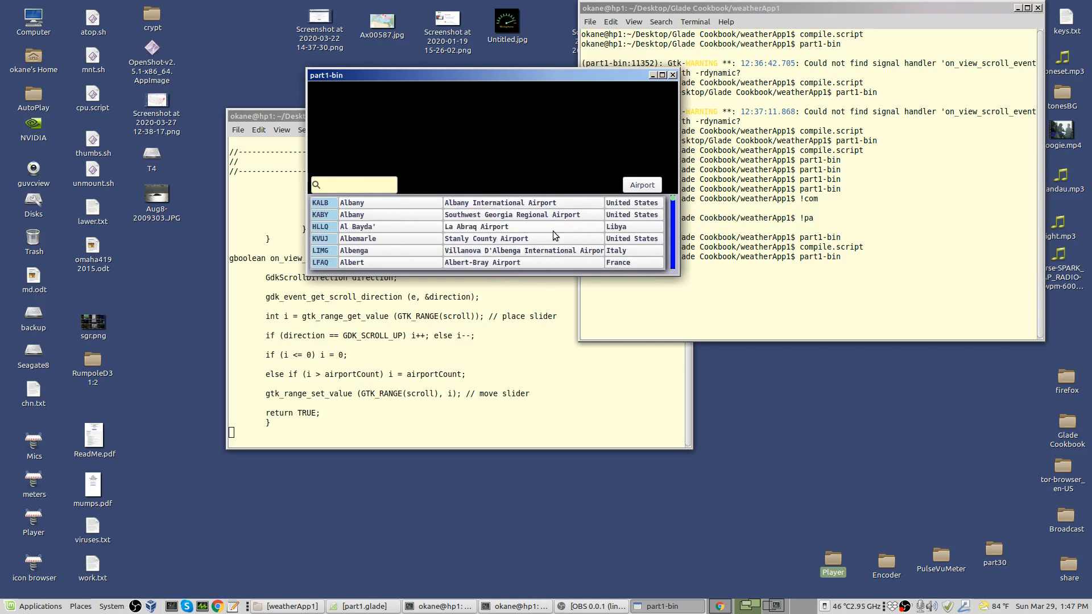
Wheel-scroll the airport list from the Albany entries down to the Dallas and E airports
scroll(down, 3)
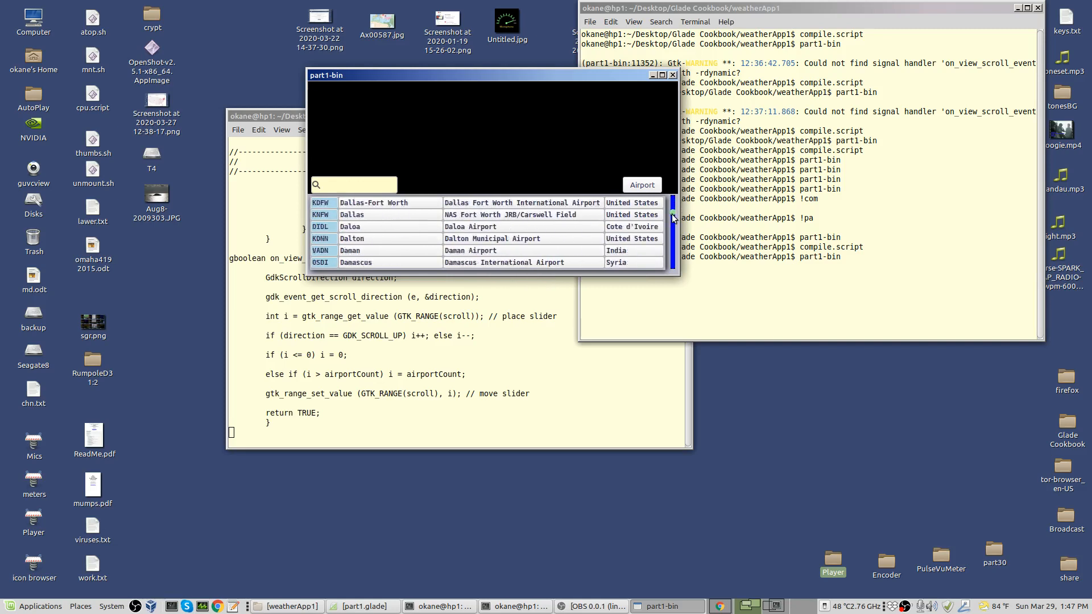
scroll(down, 3)
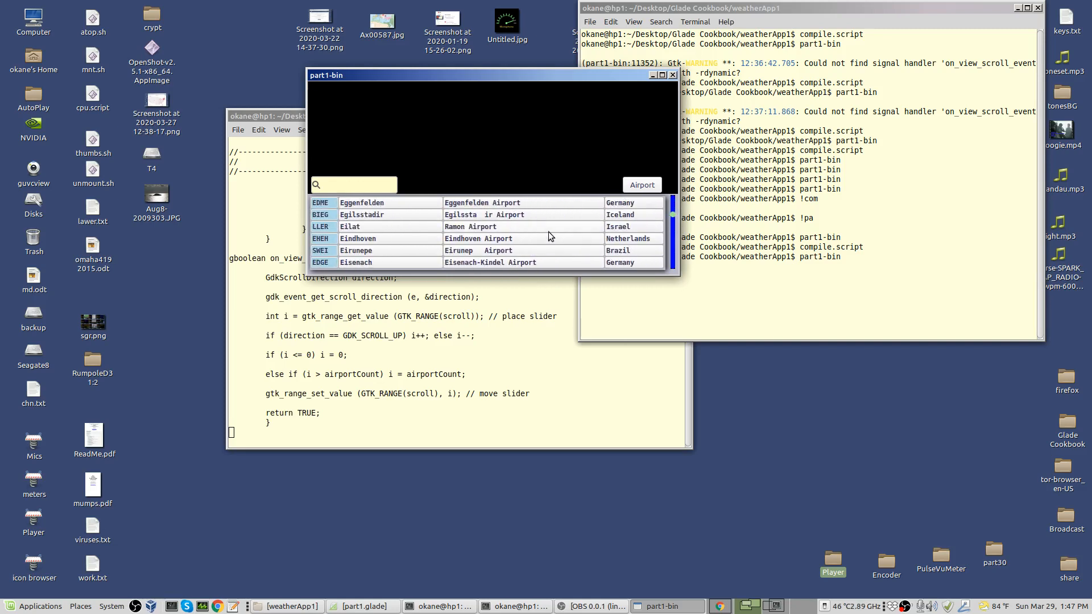
scroll(down, 3)
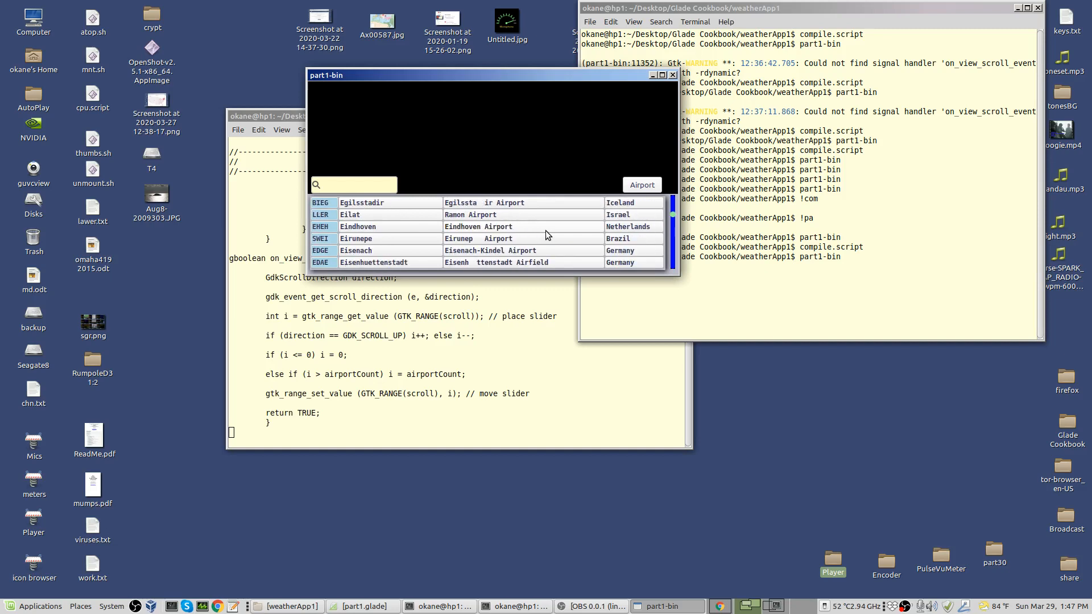
scroll(down, 3)
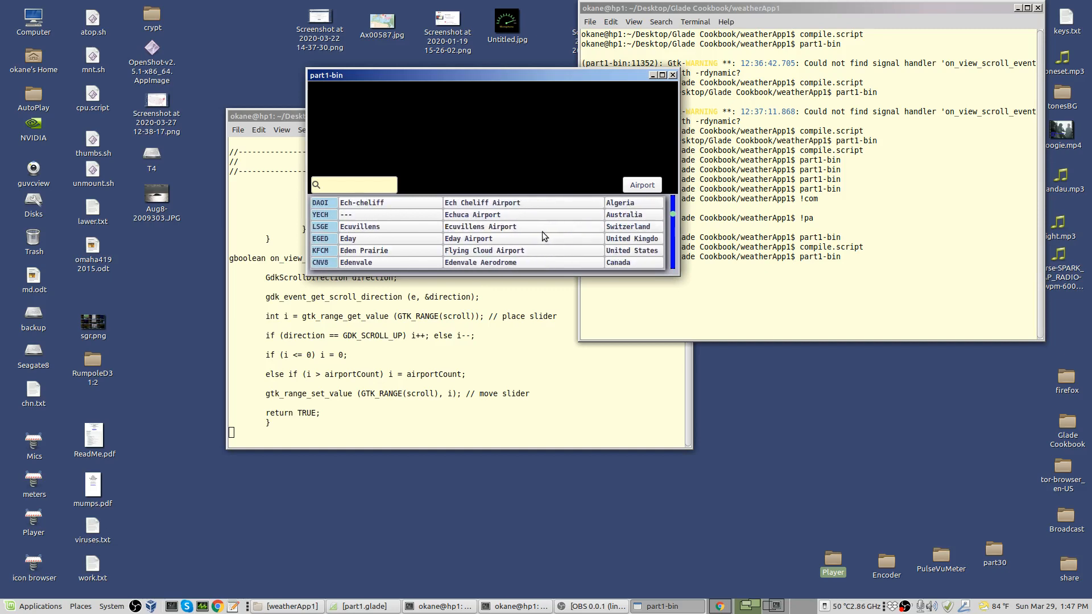
scroll(down, 3)
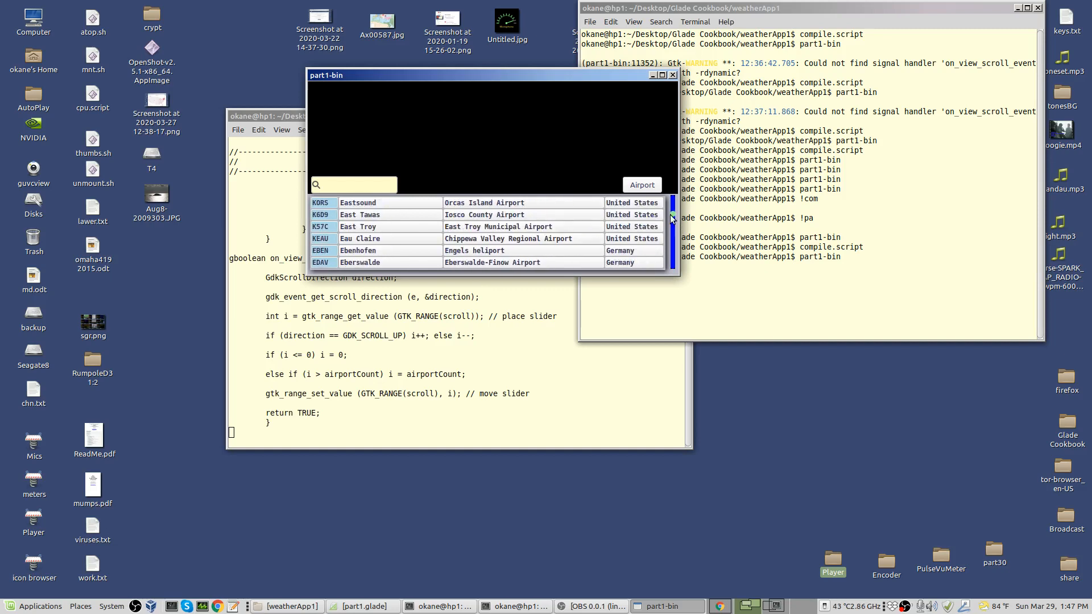
mouse_move(503, 223)
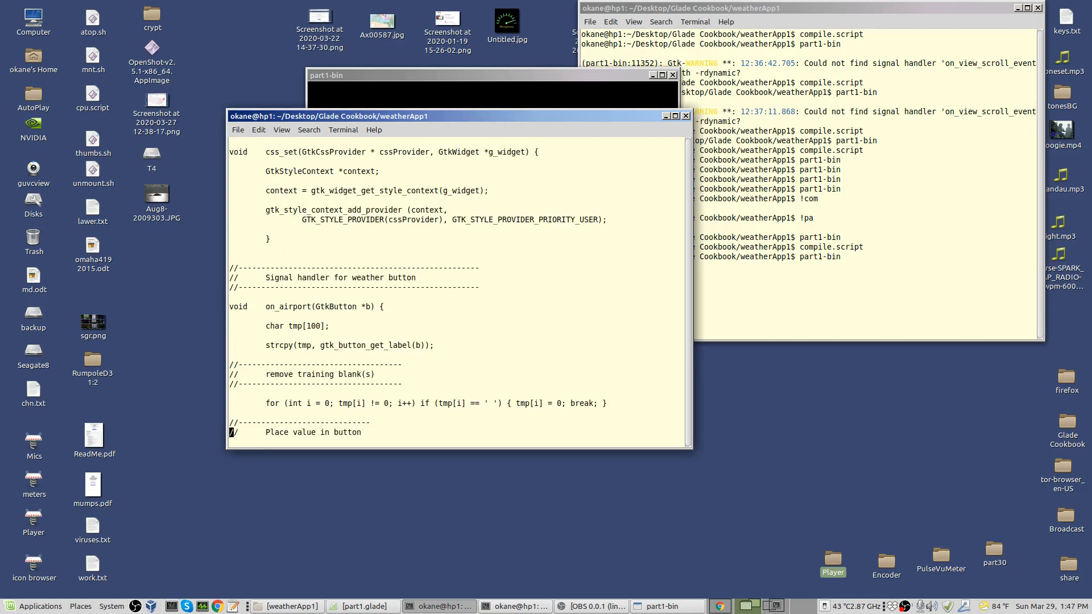
Scroll the source down to main's gtk_widget_set_events(GTK_WIDGET(view), GDK_SCROLL_MASK) line
scroll(down, 3)
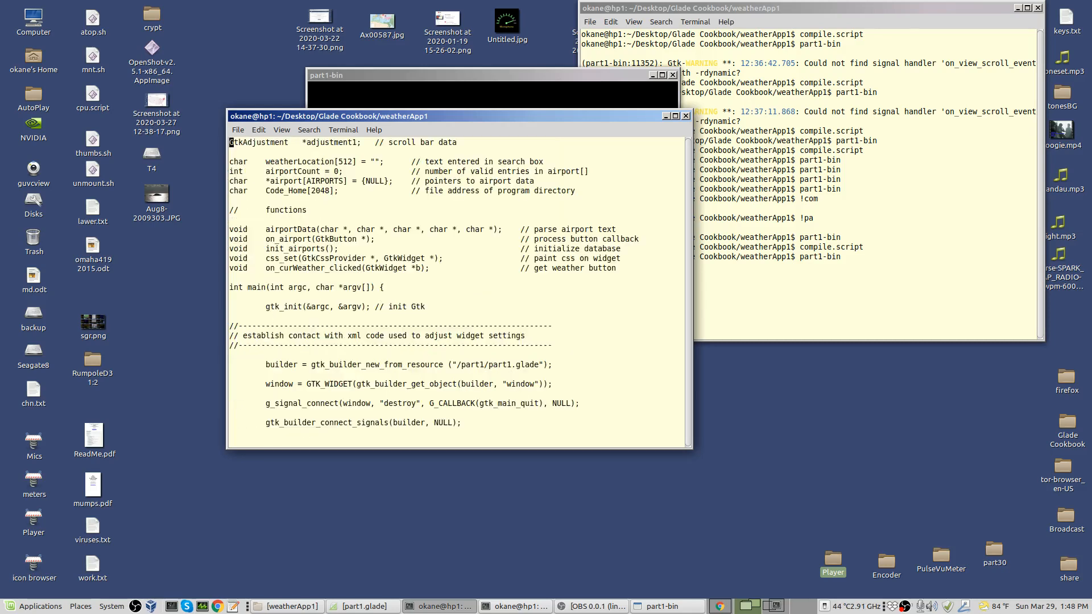
scroll(down, 3)
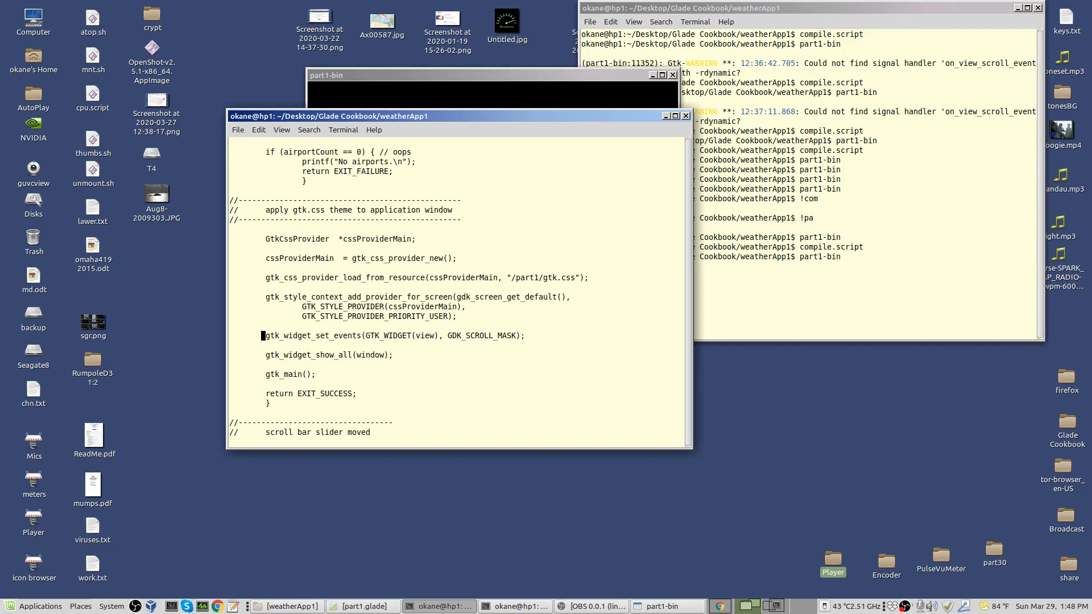
mouse_move(644, 340)
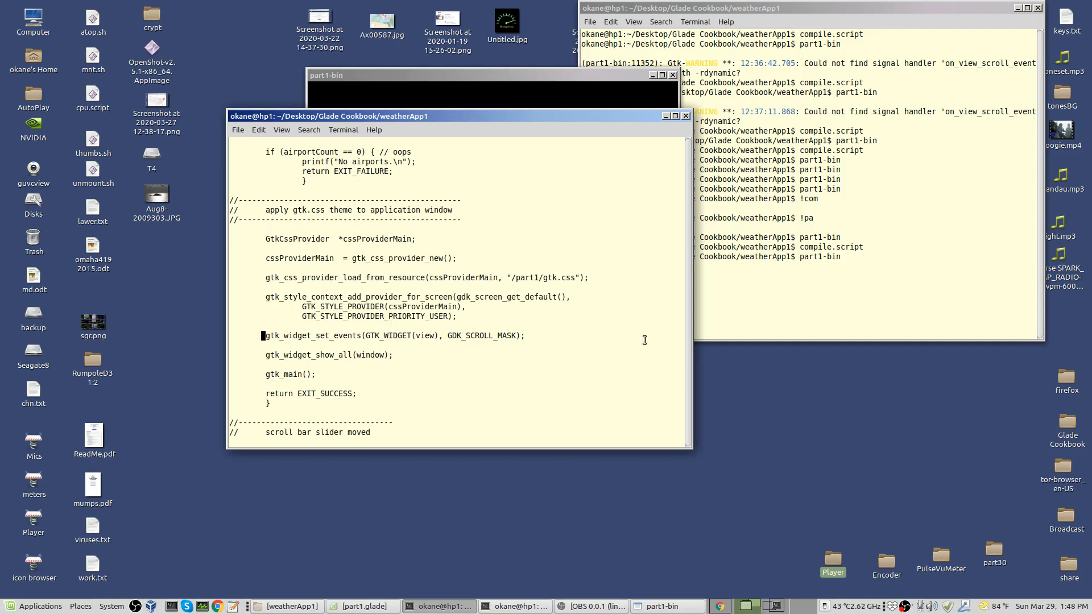